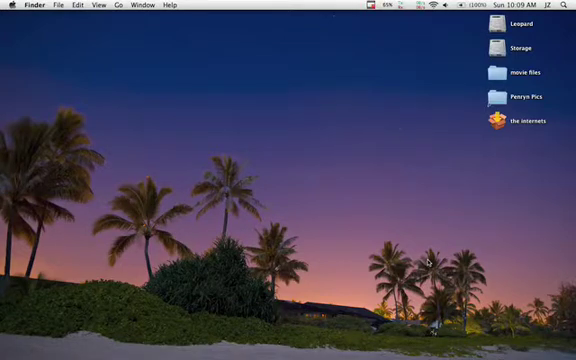
Step: Switch to Mactracker and scroll the MacBook1,1 sheet down to weight and dimensions (5.2 lbs)
key(cmd+tab)
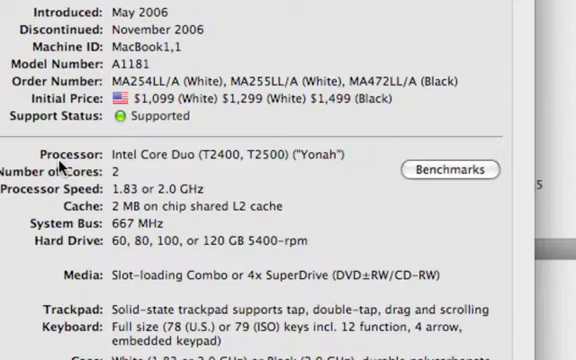
scroll(down, 3)
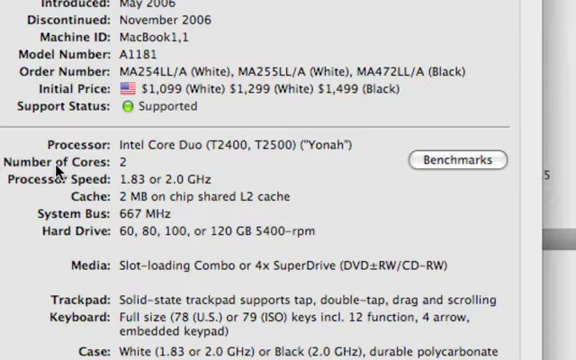
scroll(down, 3)
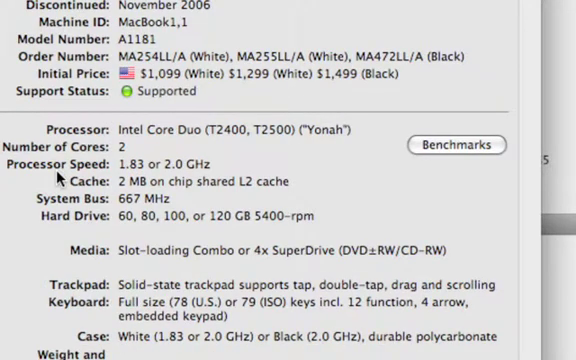
scroll(down, 3)
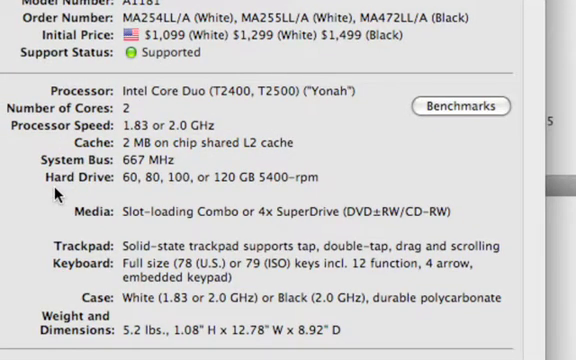
scroll(up, 3)
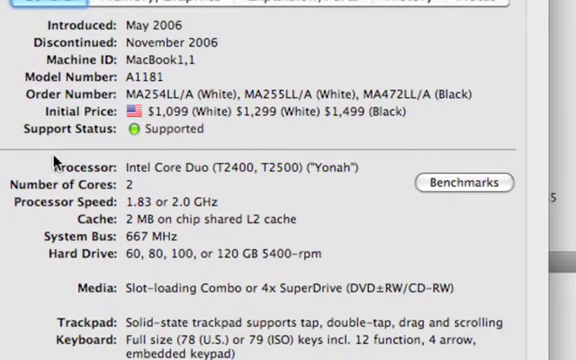
scroll(down, 3)
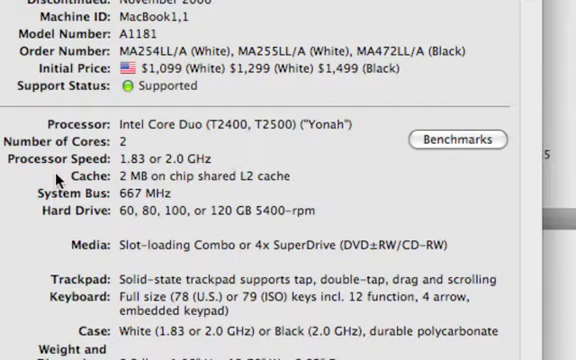
scroll(down, 3)
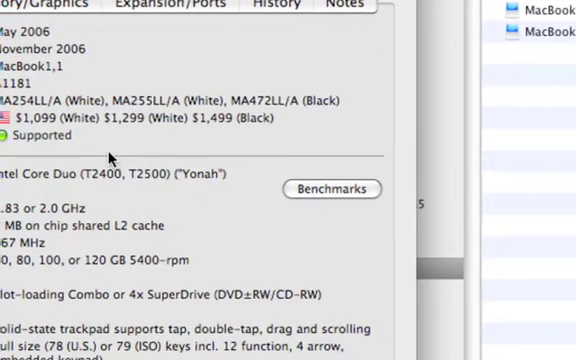
Step: Scroll the MacBook1,1 sheet back to its processor, cache, system bus and hard drive specs
scroll(down, 3)
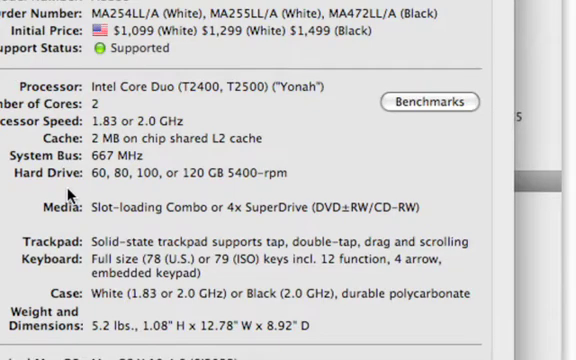
scroll(down, 3)
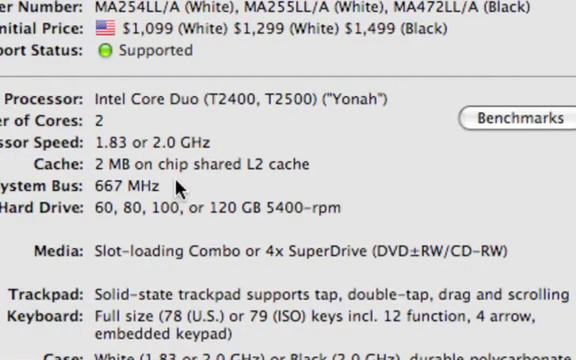
mouse_move(178, 186)
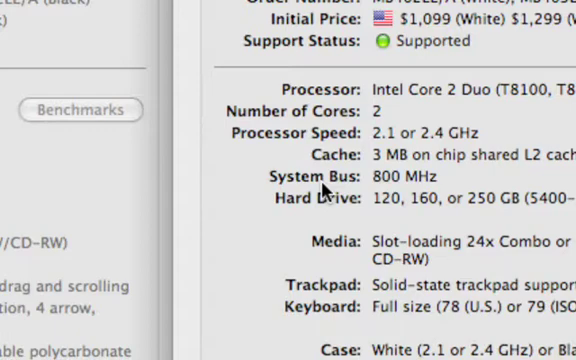
scroll(down, 3)
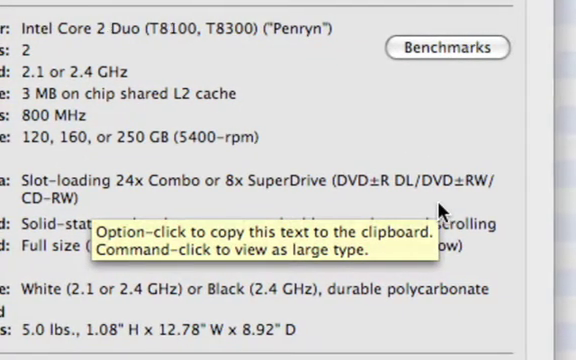
scroll(down, 3)
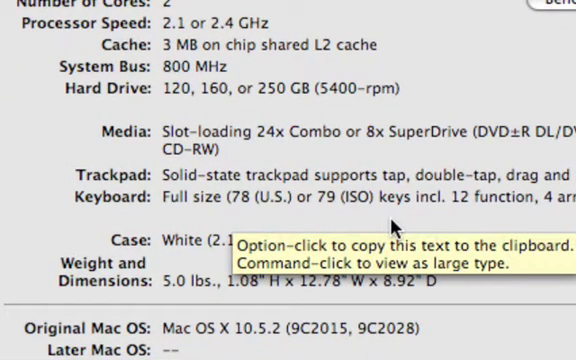
scroll(up, 3)
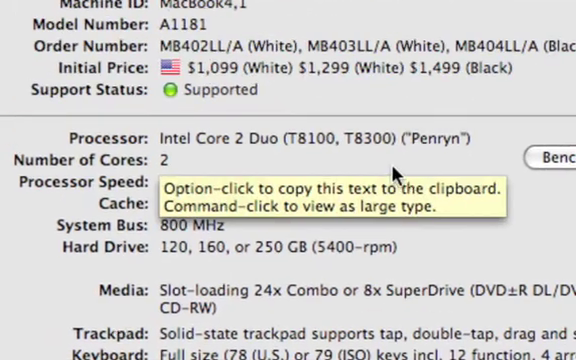
Step: Open the Memory/Graphics tab showing maximum RAM, memory slots and GMA graphics
click(337, 70)
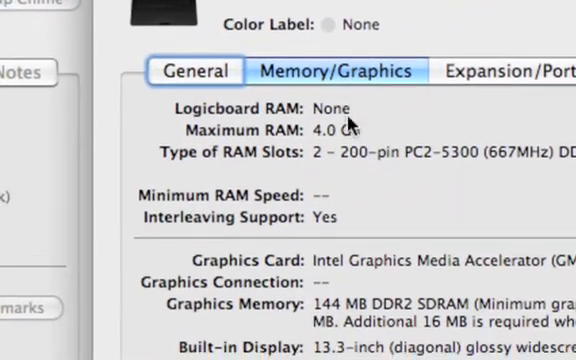
mouse_move(350, 120)
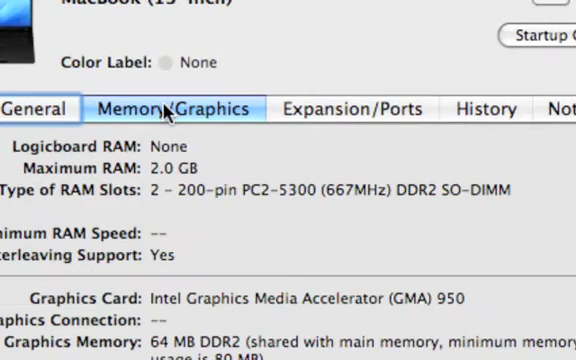
Step: Scroll the Memory/Graphics tab to the GMA 950 graphics card and memory rows
scroll(down, 3)
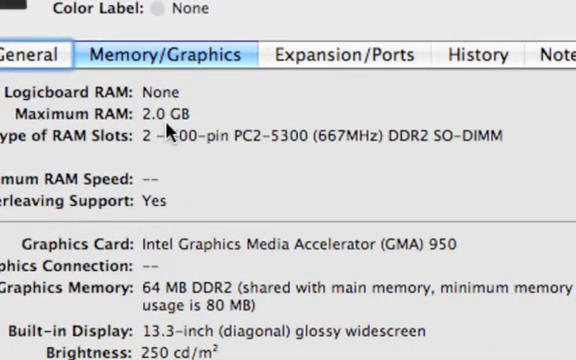
mouse_move(175, 135)
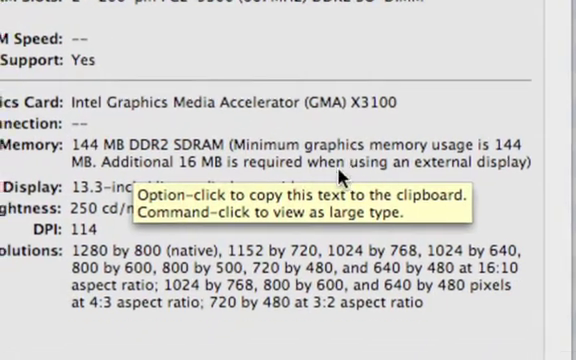
scroll(down, 3)
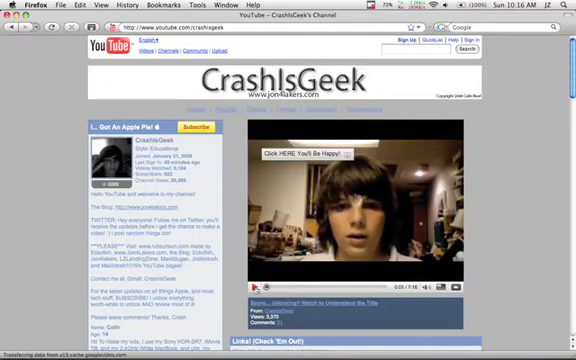
Step: Scroll through CrashIsGeek's videos page listing 1–20 of 101 uploads
scroll(down, 3)
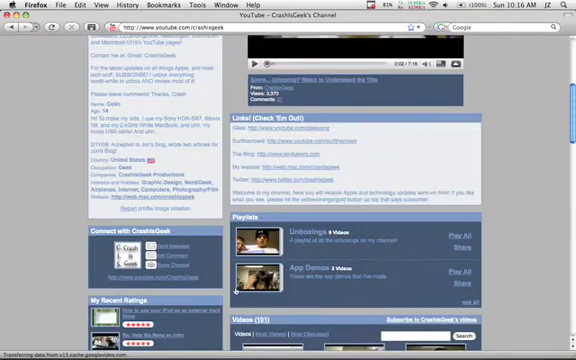
scroll(down, 3)
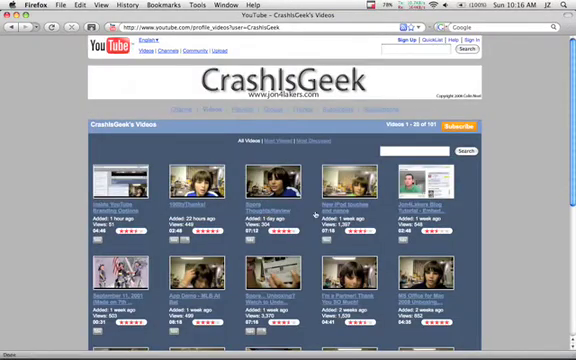
scroll(down, 3)
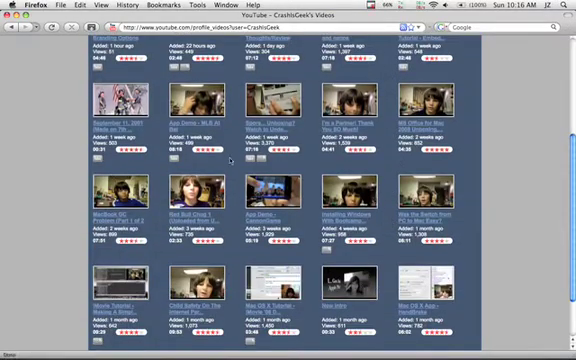